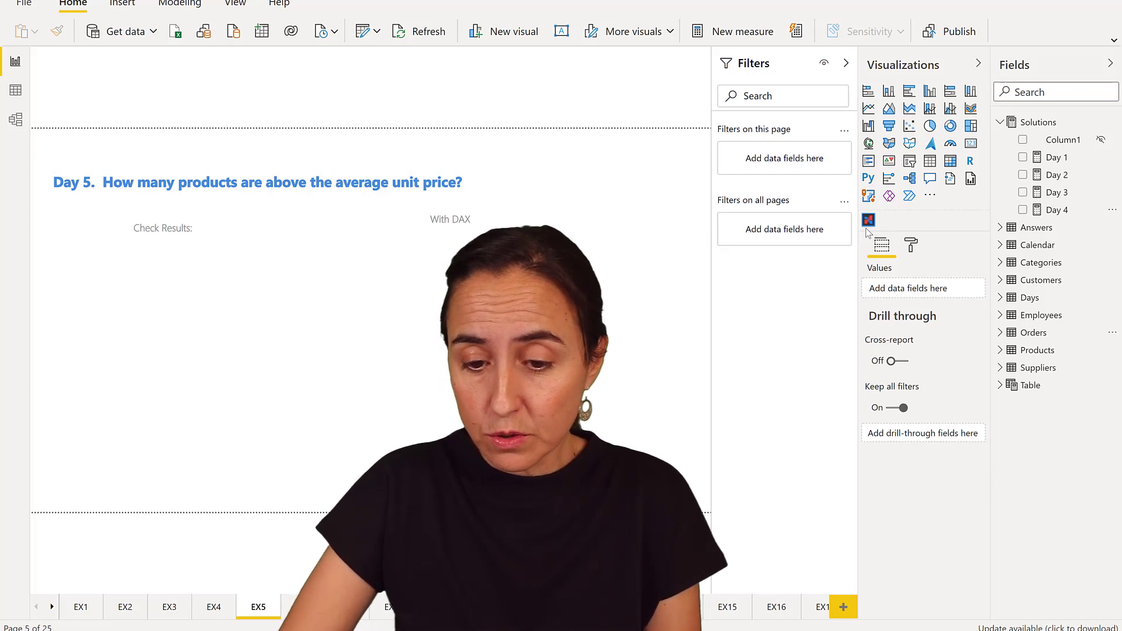
Build a table of Products[ProductName] and add the Day 4 average price to it
text(p)
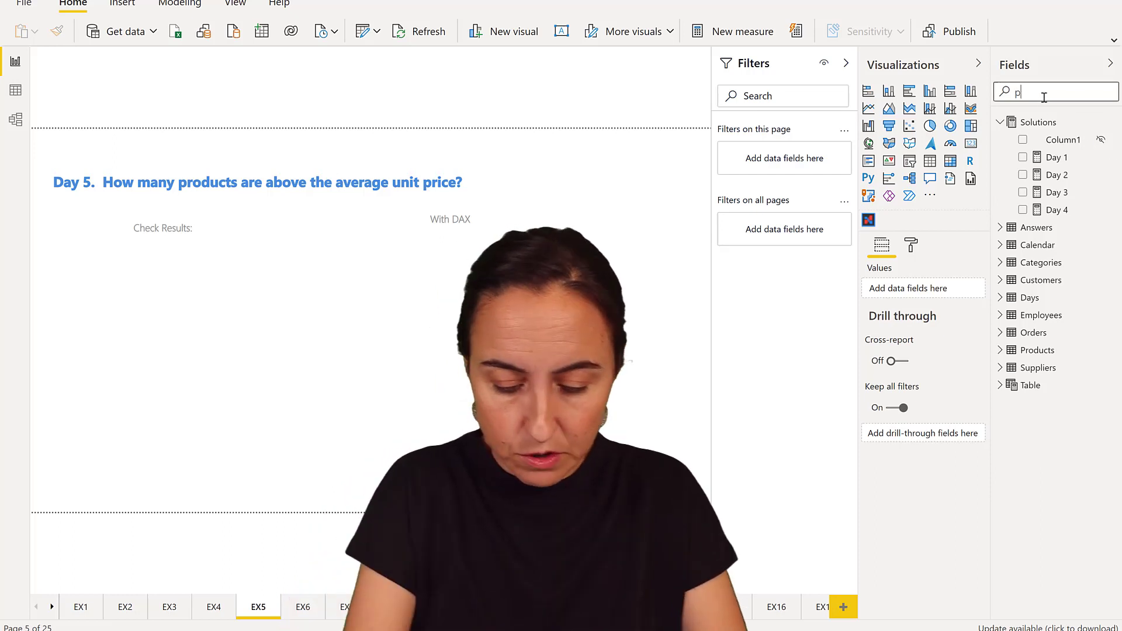
text(ro)
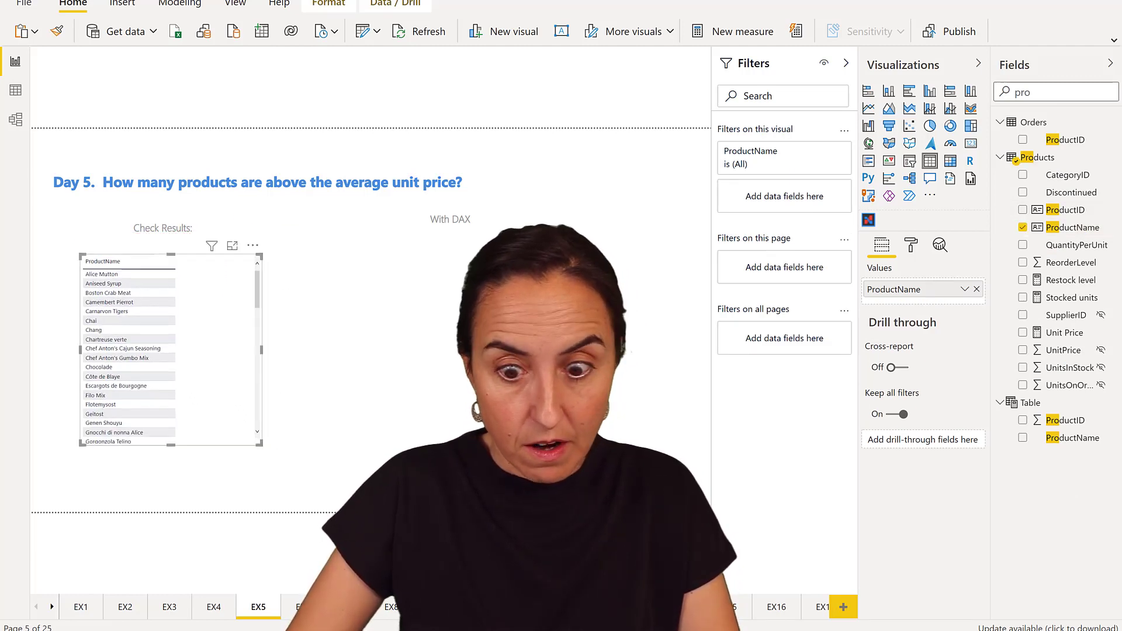
click(1052, 92)
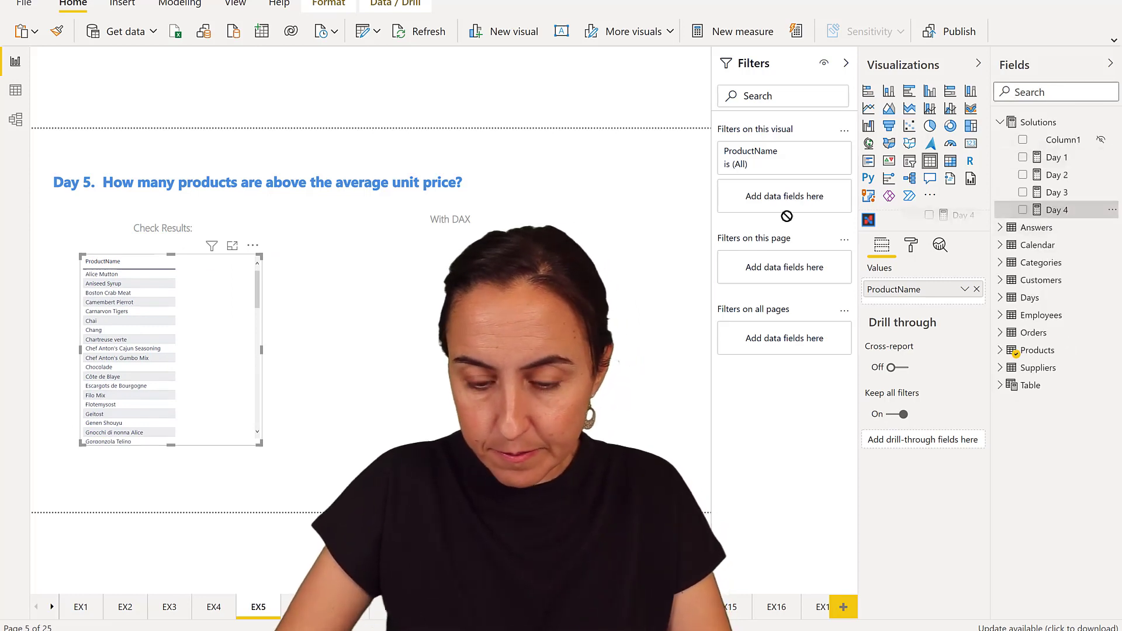
click(1023, 210)
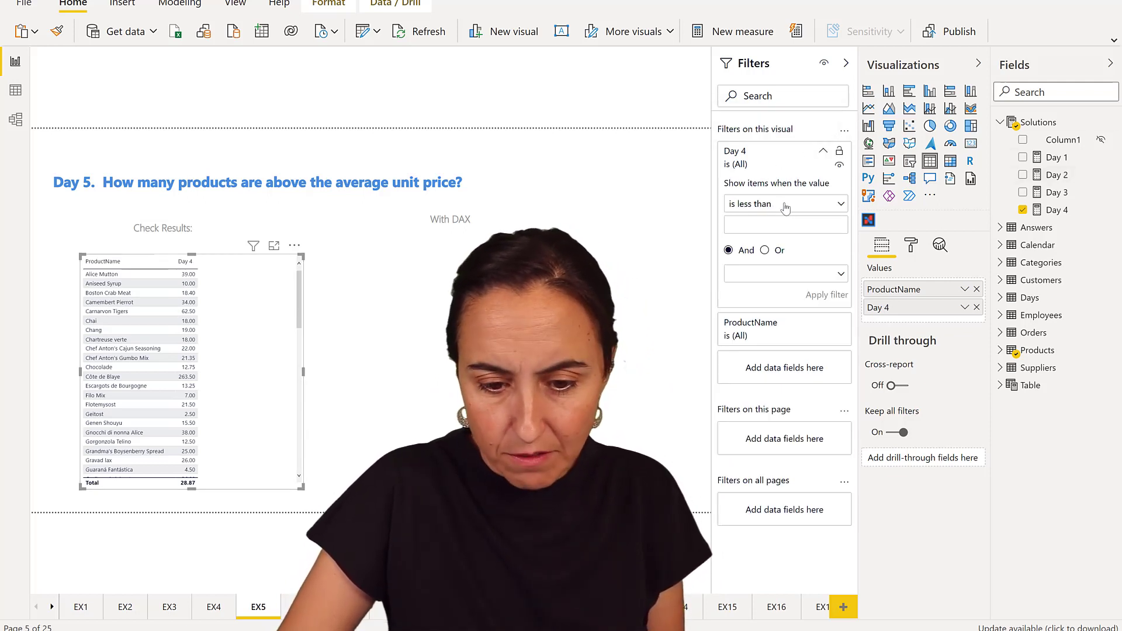
Filter the table to Day 4 prices greater than 28.87 and sort highest first
click(785, 204)
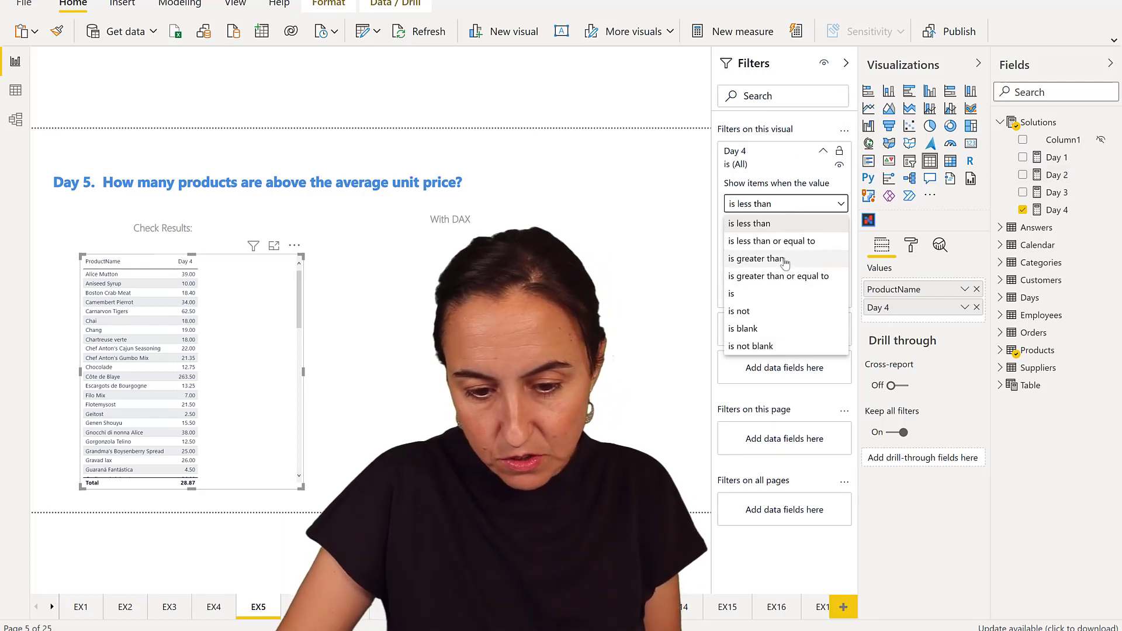
click(758, 258)
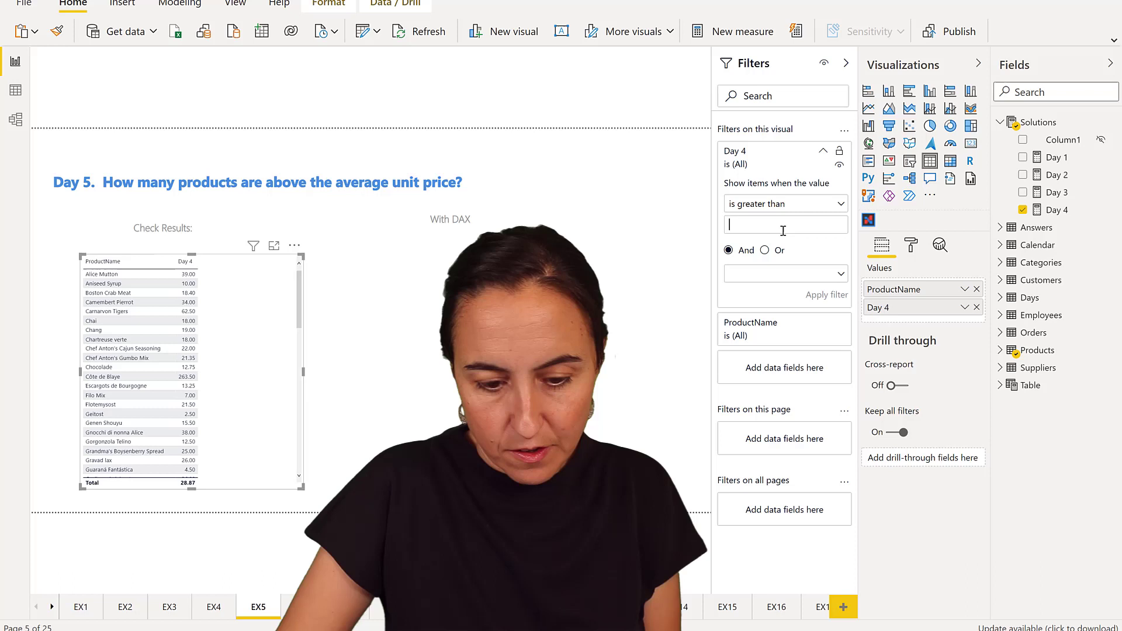
text(28.87)
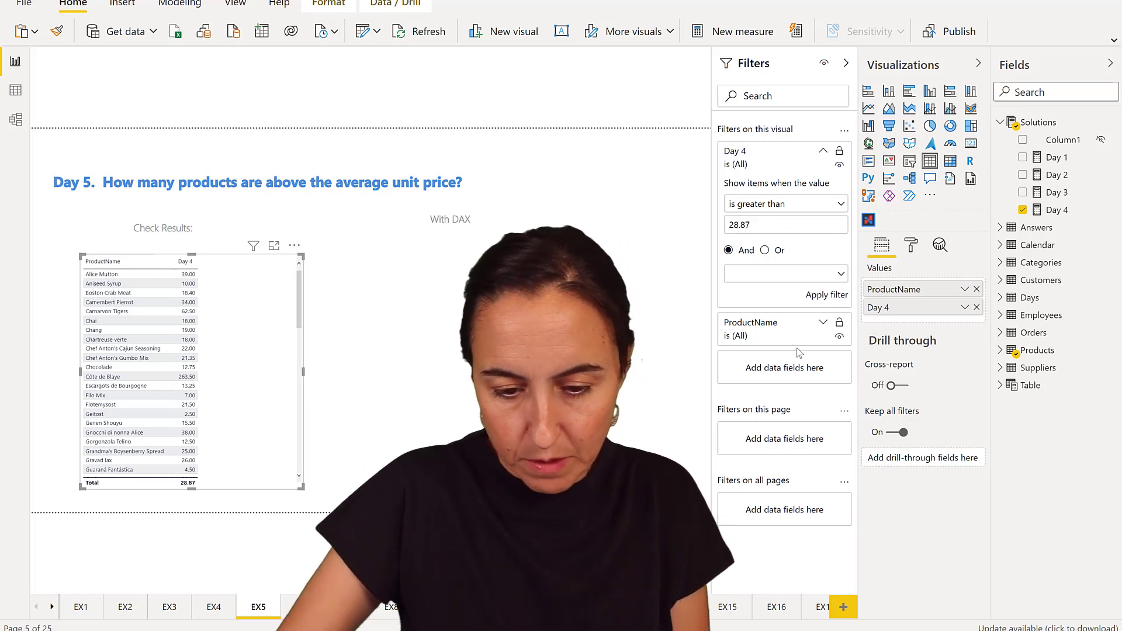
click(826, 294)
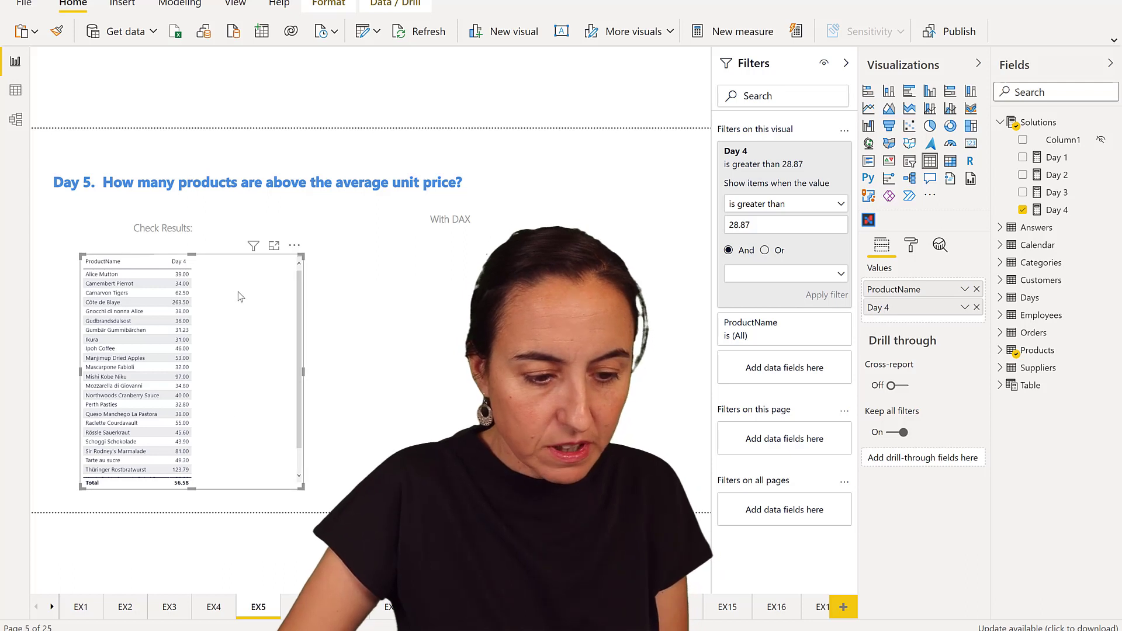
click(179, 261)
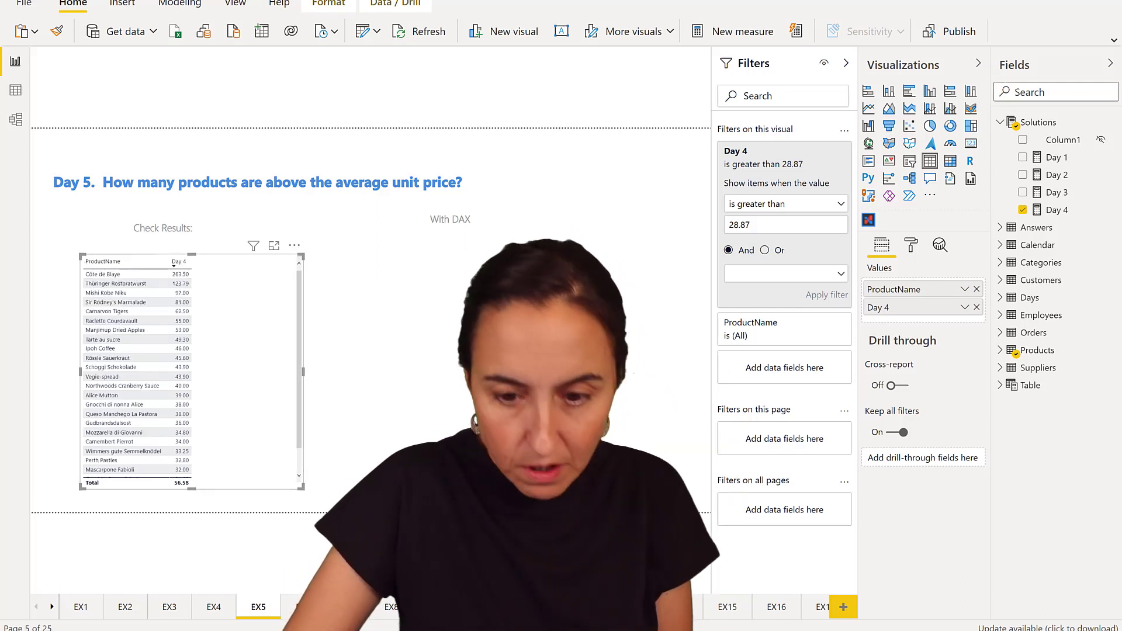
text(pro)
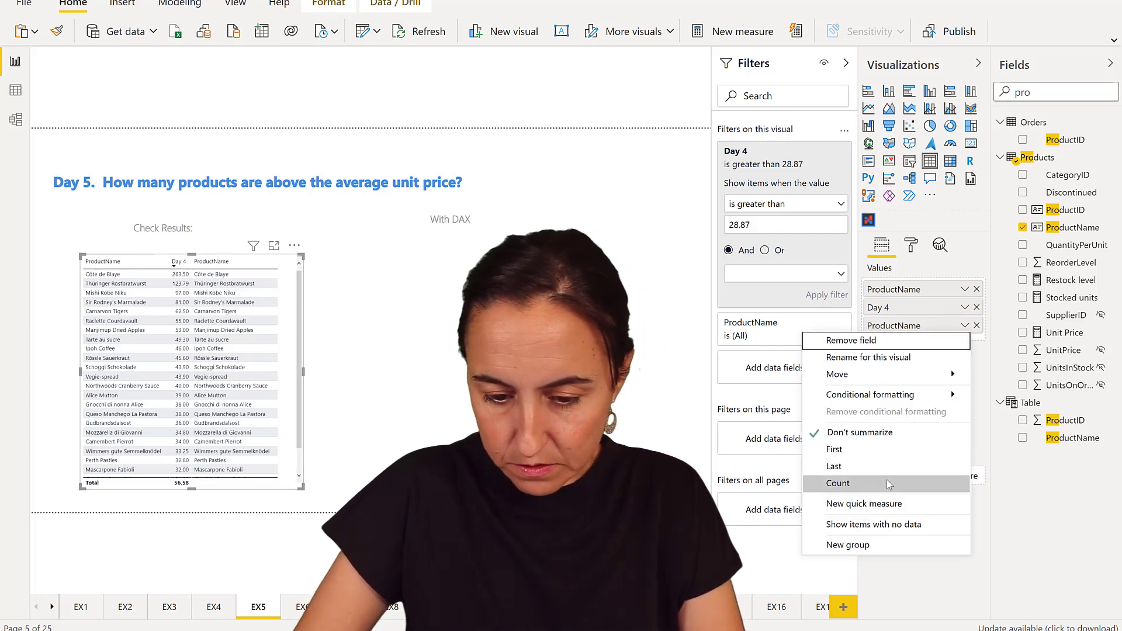
Switch the second ProductName column to Count, showing 25 products above average
click(837, 484)
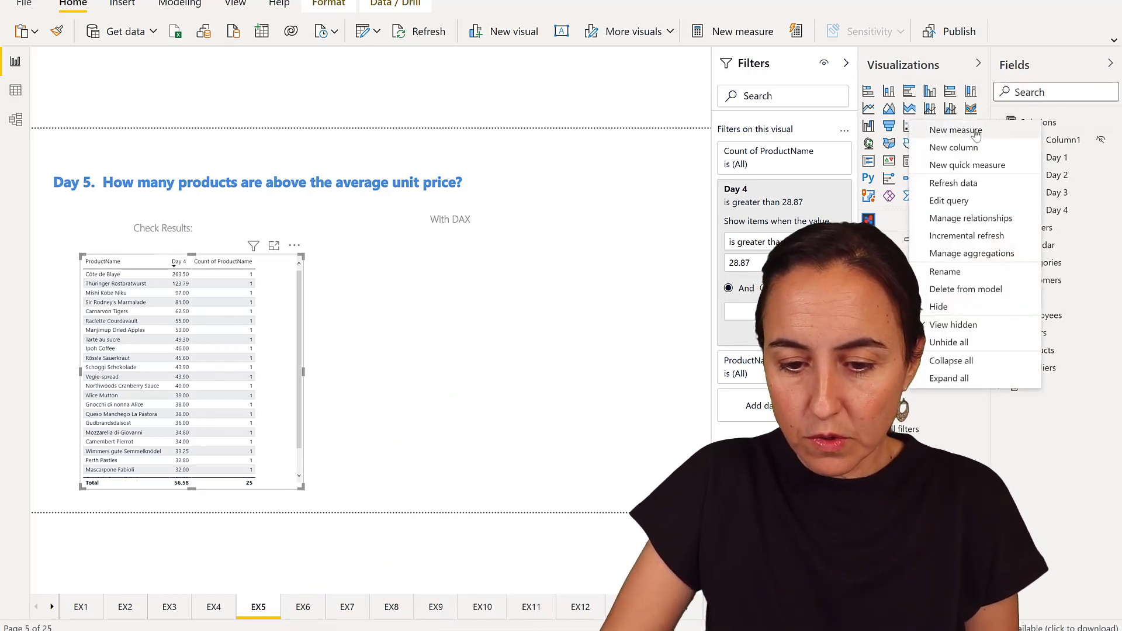
Create measure Day 5 with VAR avgPrice = AVERAGE(Products[UnitPrice]) and a return line
click(956, 130)
text(Day 5 =)
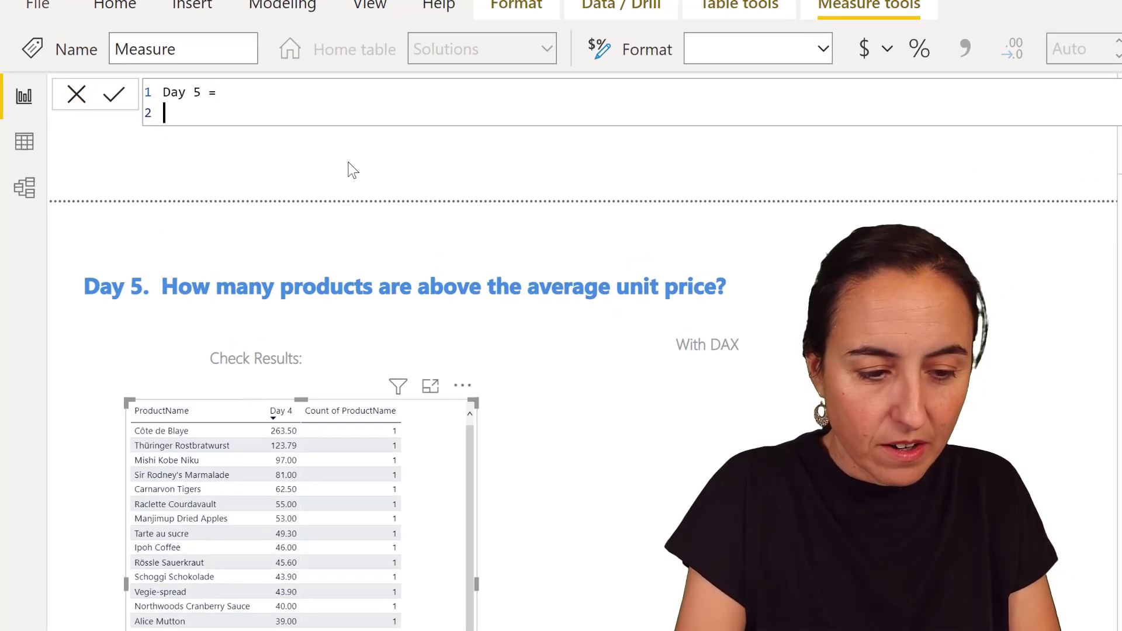
text(VAR)
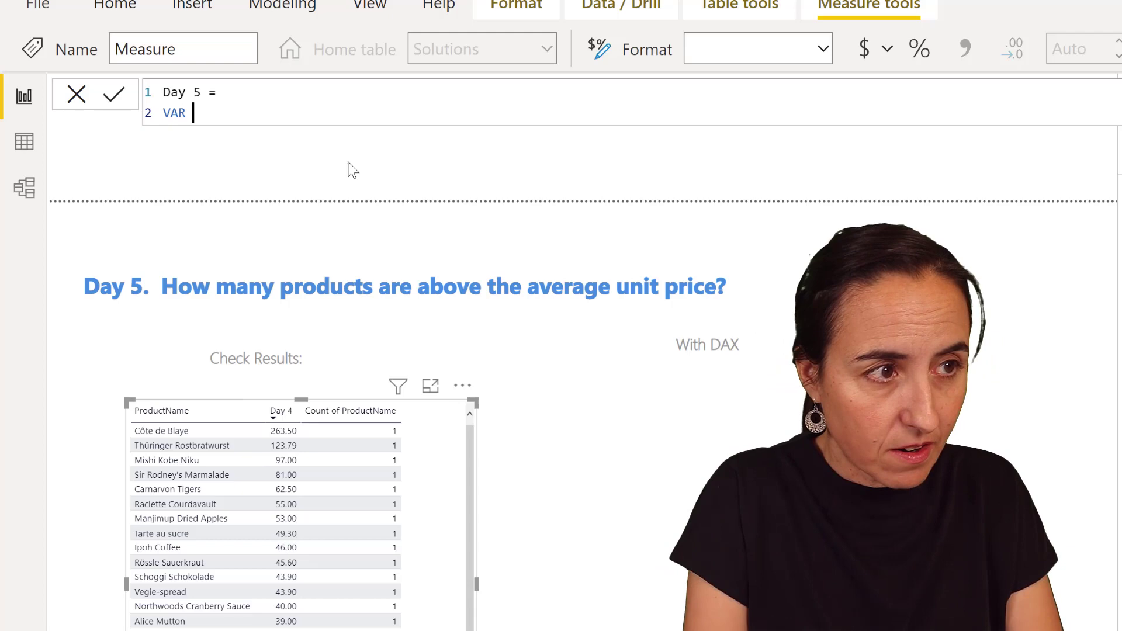
text(av)
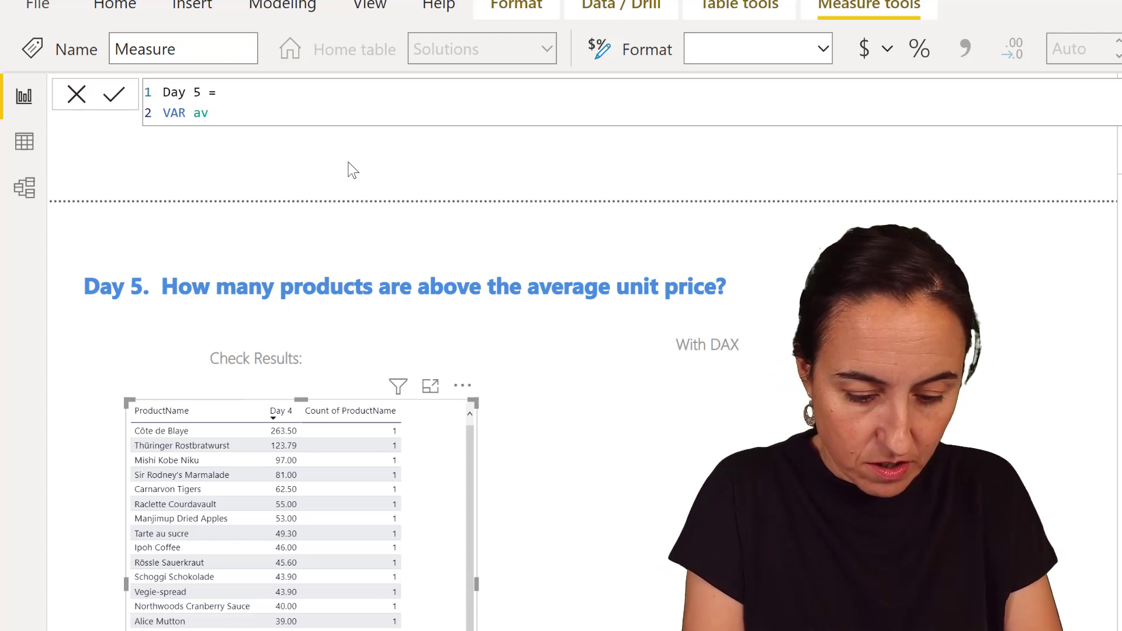
text(go)
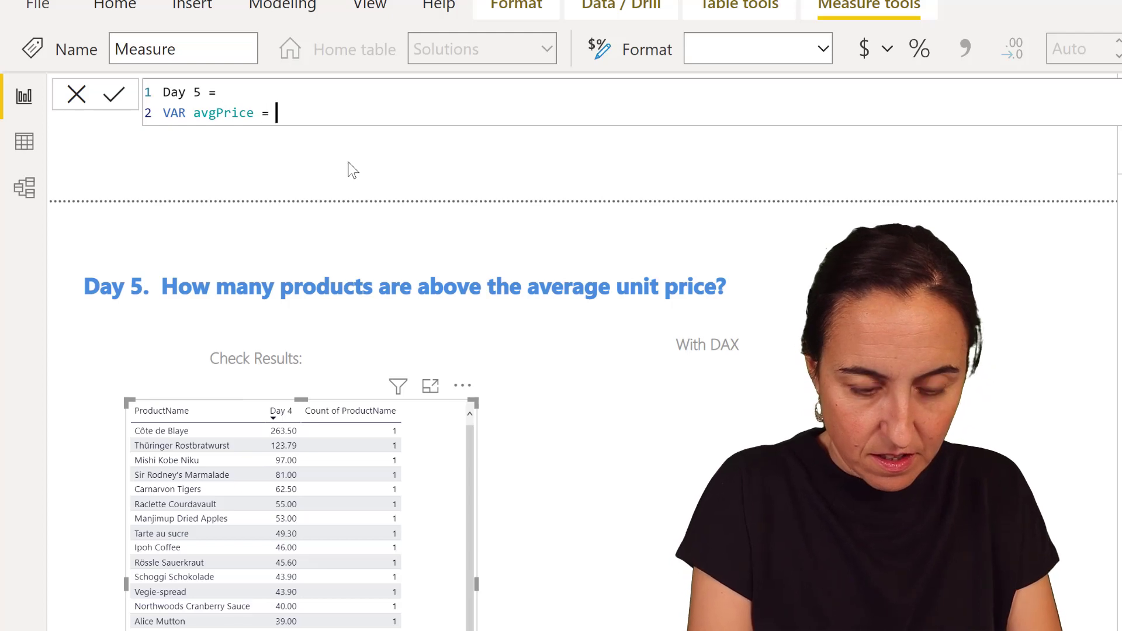
text(AVERAGE()
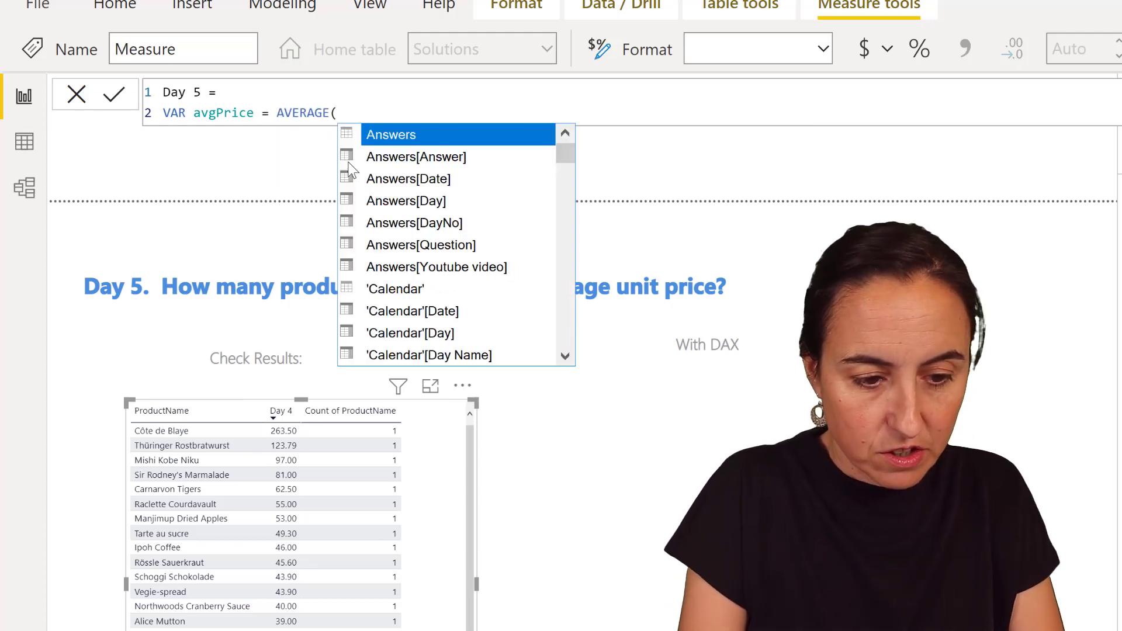
text(pro)
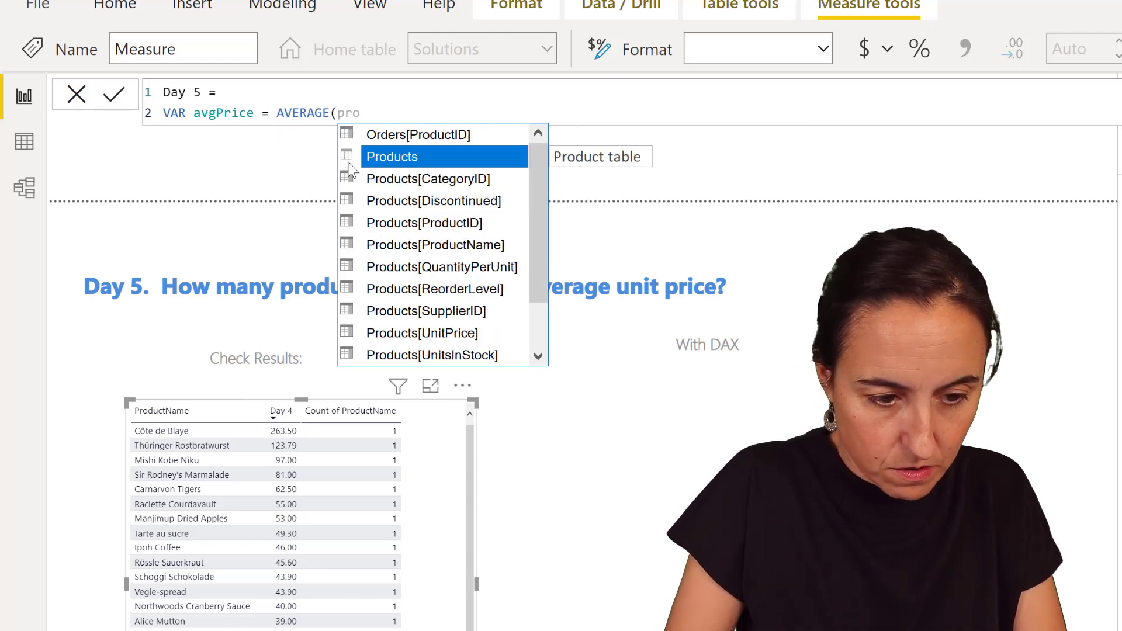
text(uni)
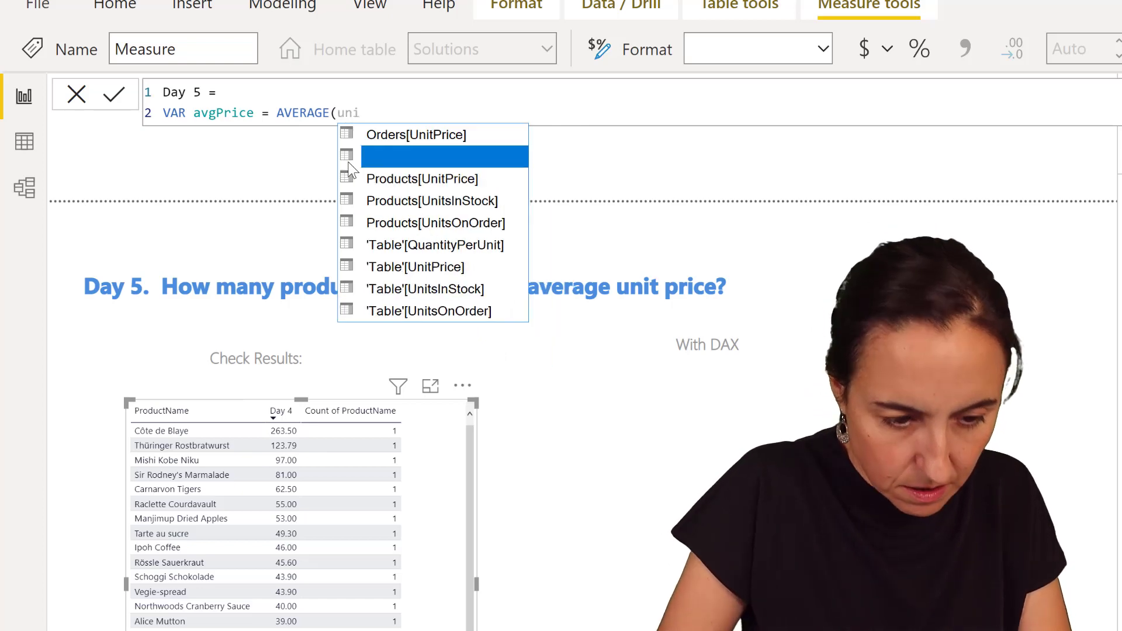
click(422, 178)
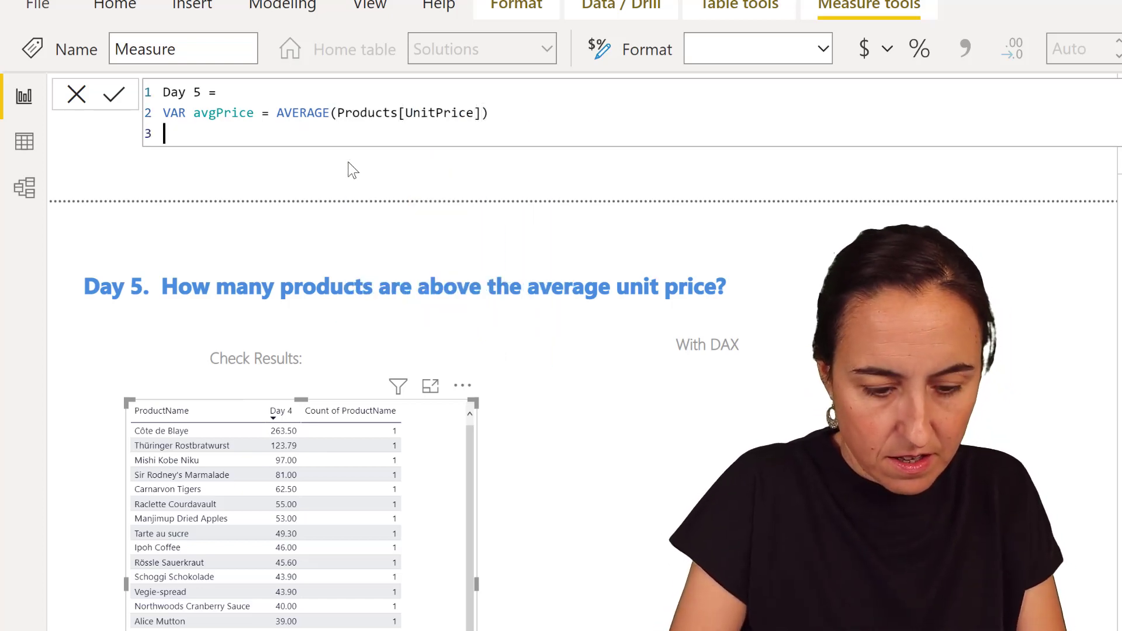
text(retut)
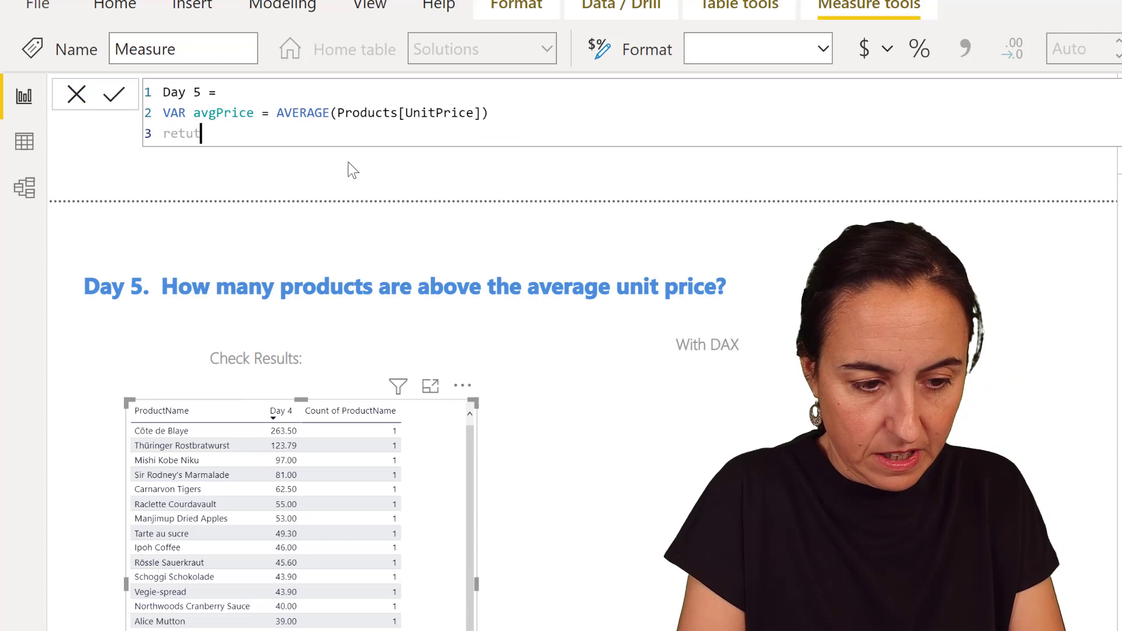
text(rn)
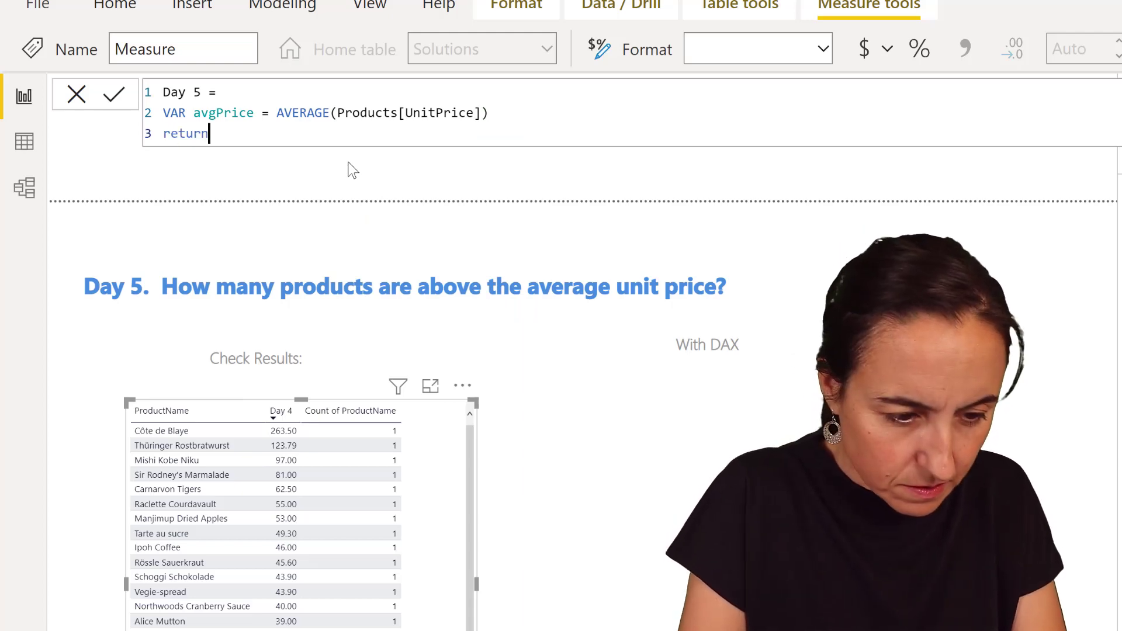
key(enter)
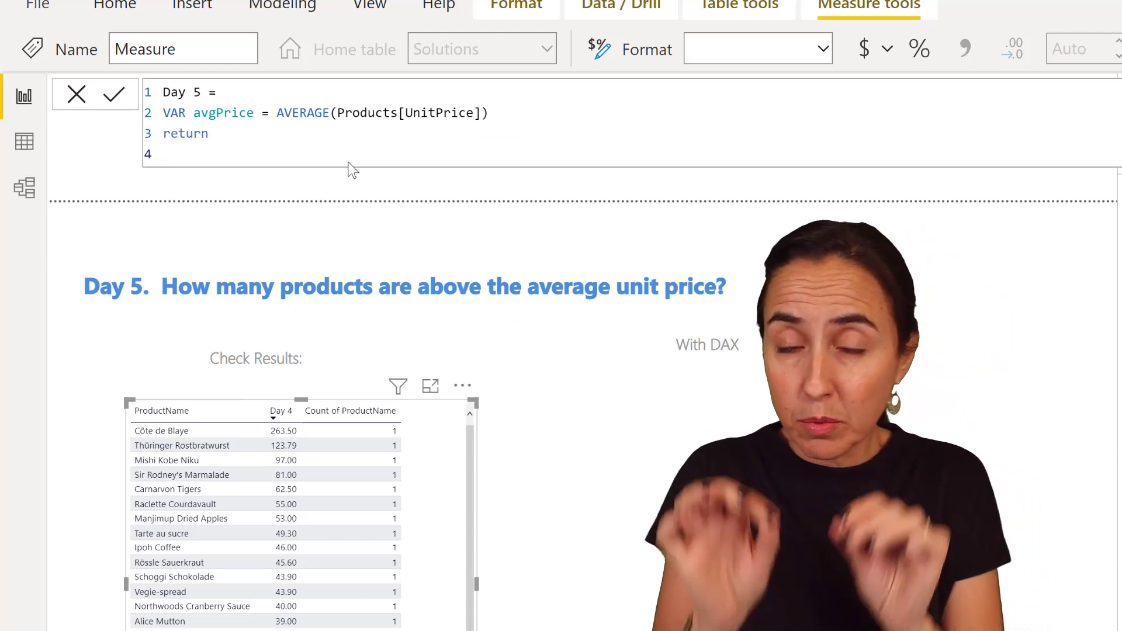
Write CALCULATE(COUNTA(Products[ProductName]), FILTER(Products, Products[UnitPrice] > AVERAGE… after return
text(CALCULATE()
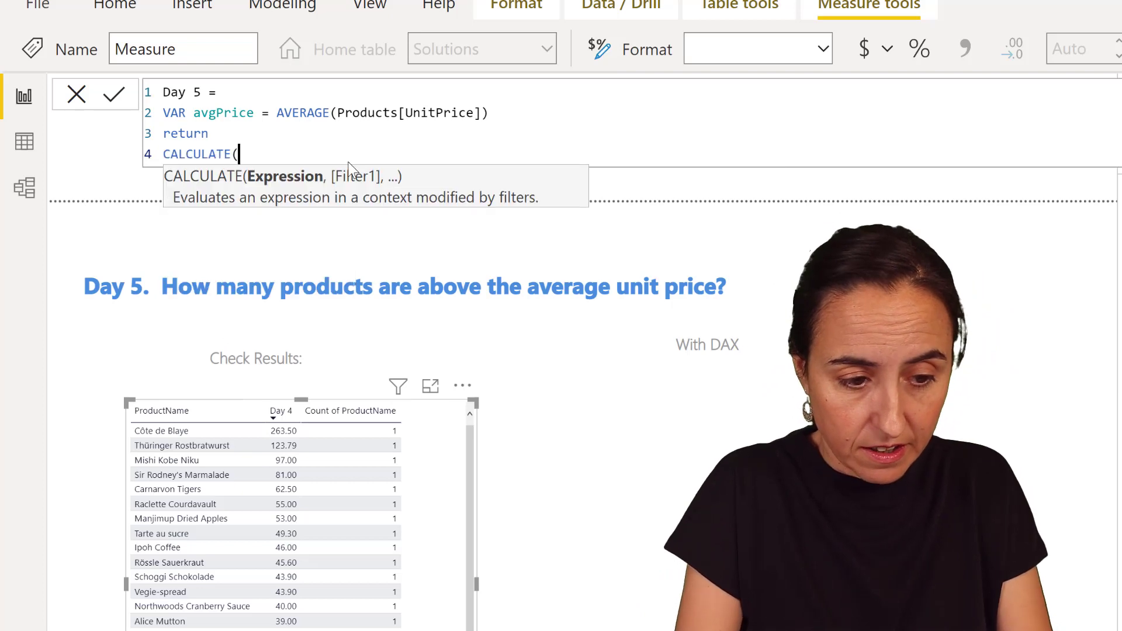
text(coun)
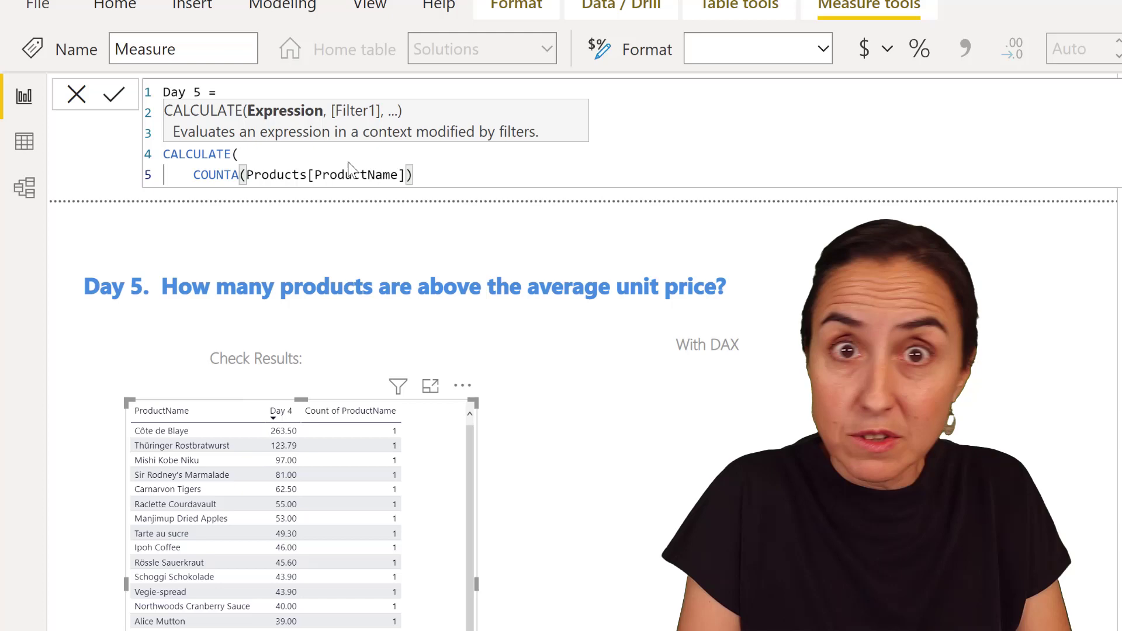
text(,)
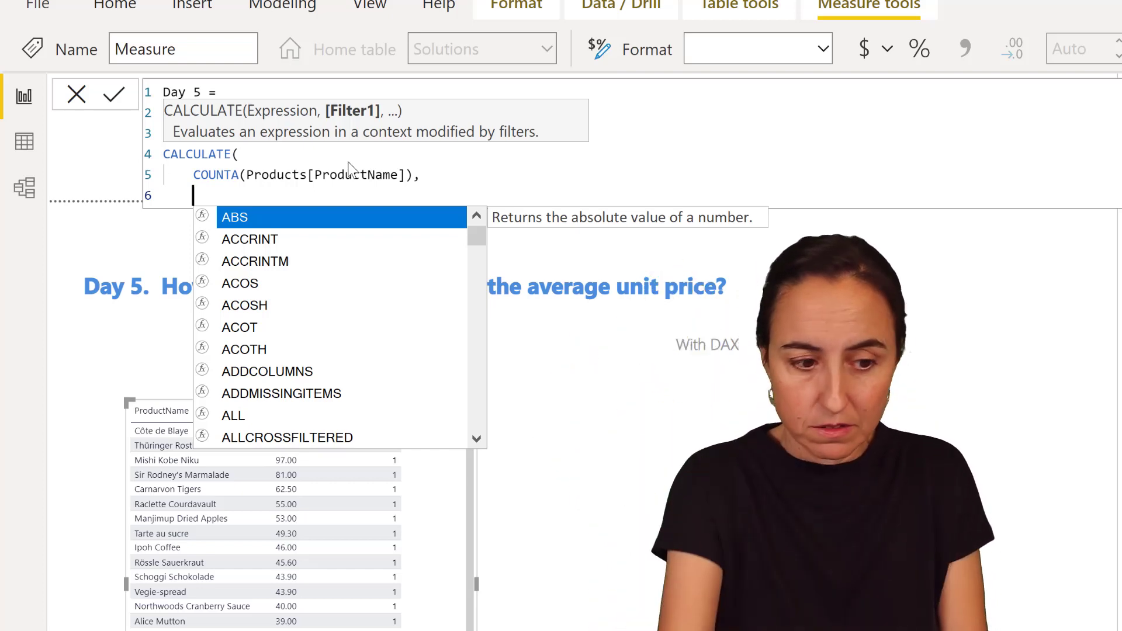
text(fil)
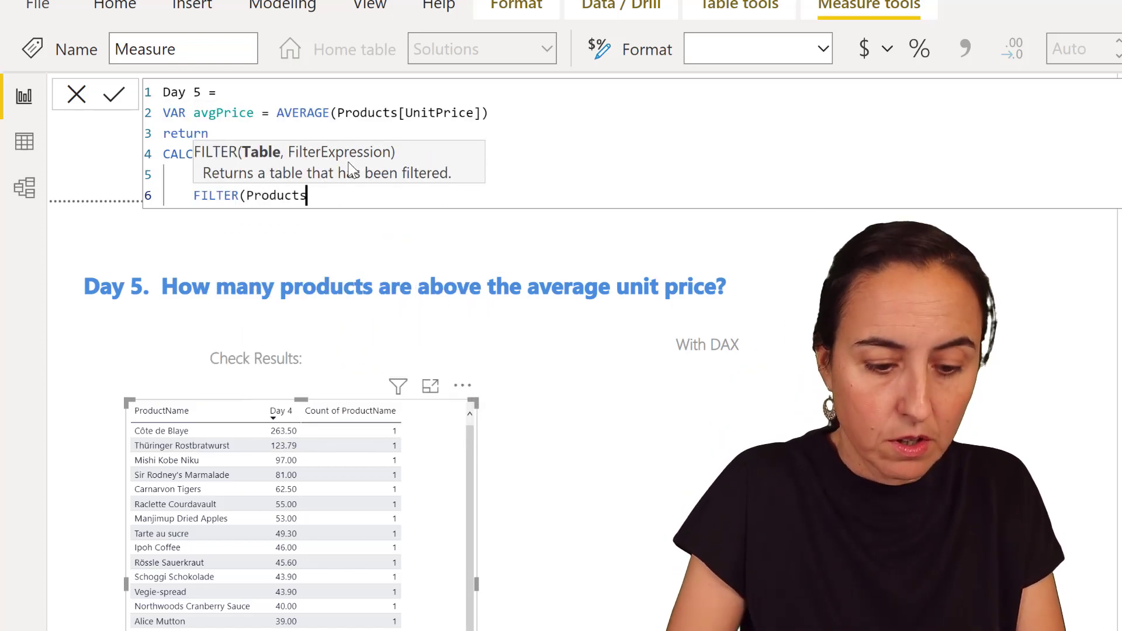
text(, uni)
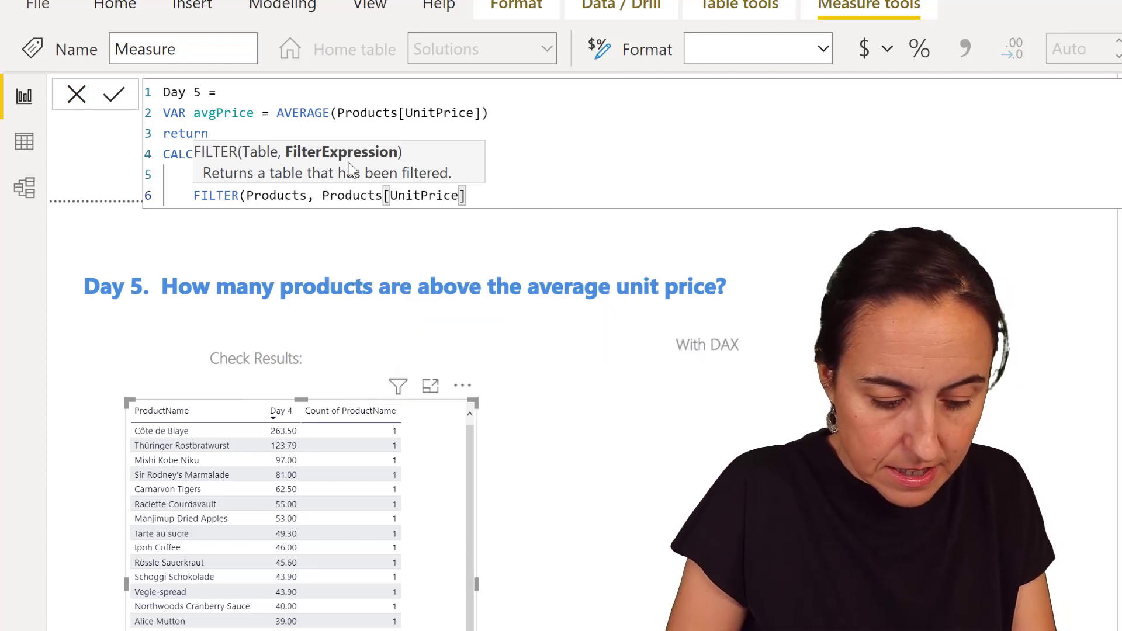
text(>)
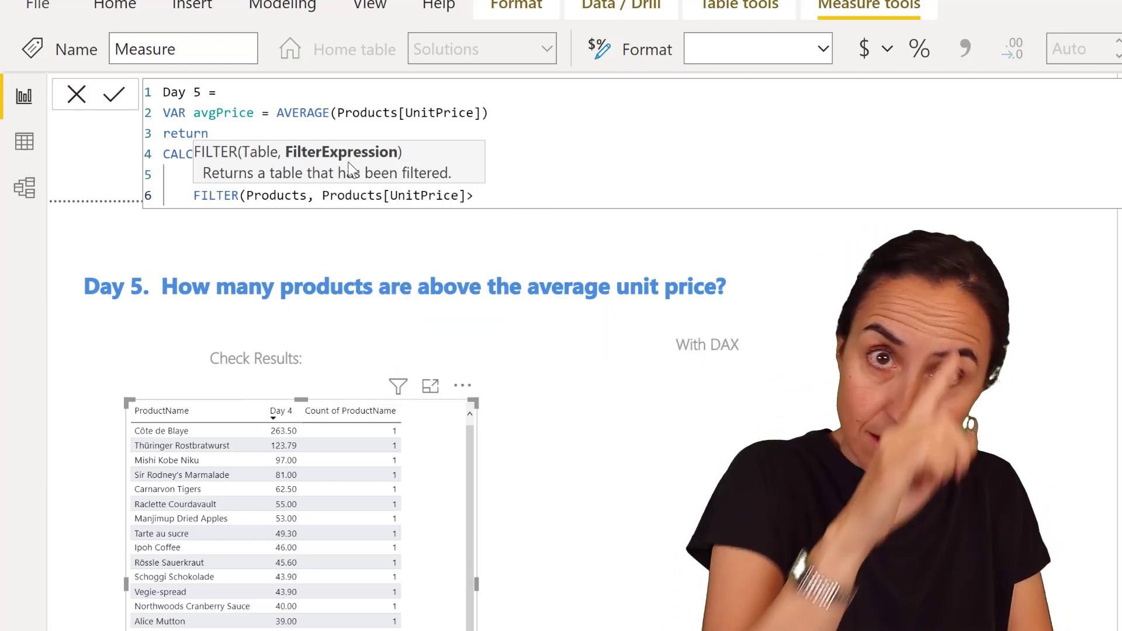
text(ave)
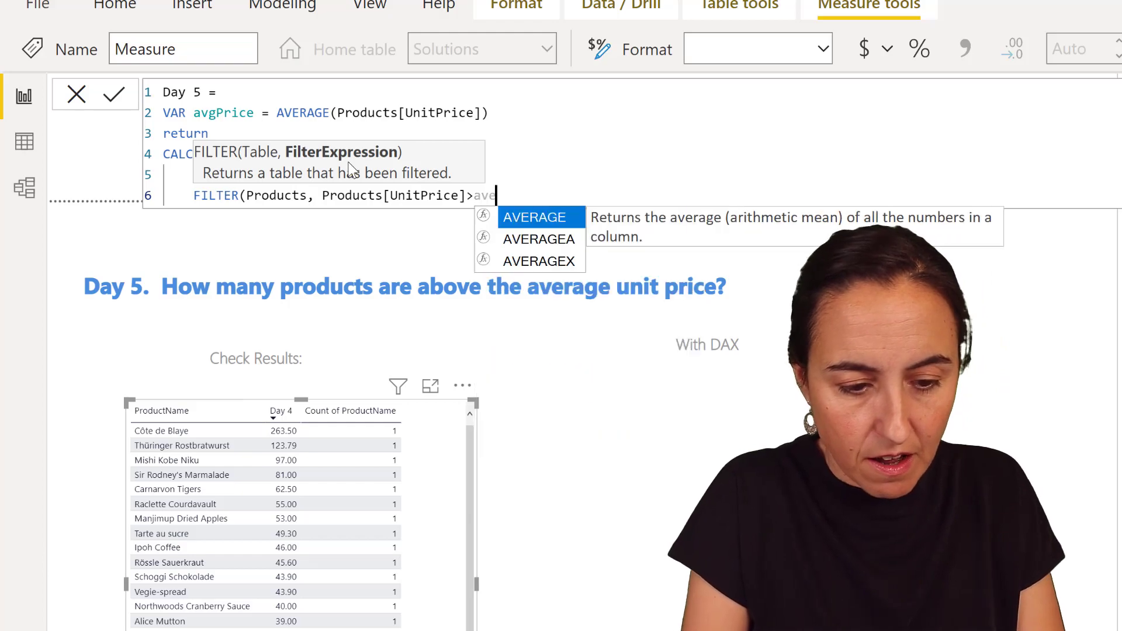